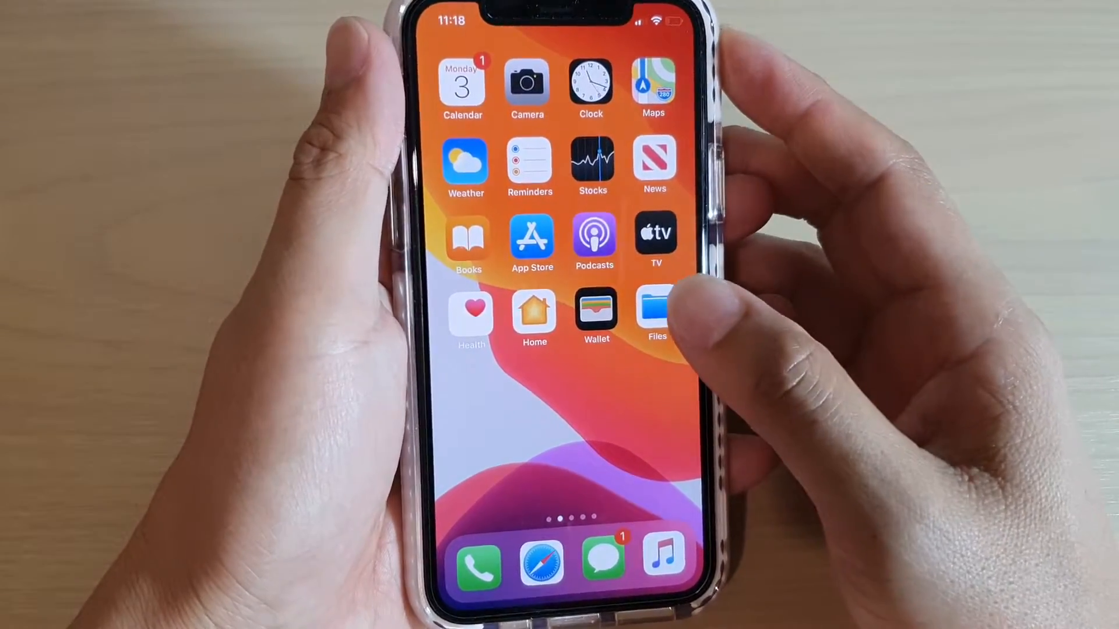
# Launch the Files app from the home screen to reach its Browse page
pyautogui.click(656, 314)
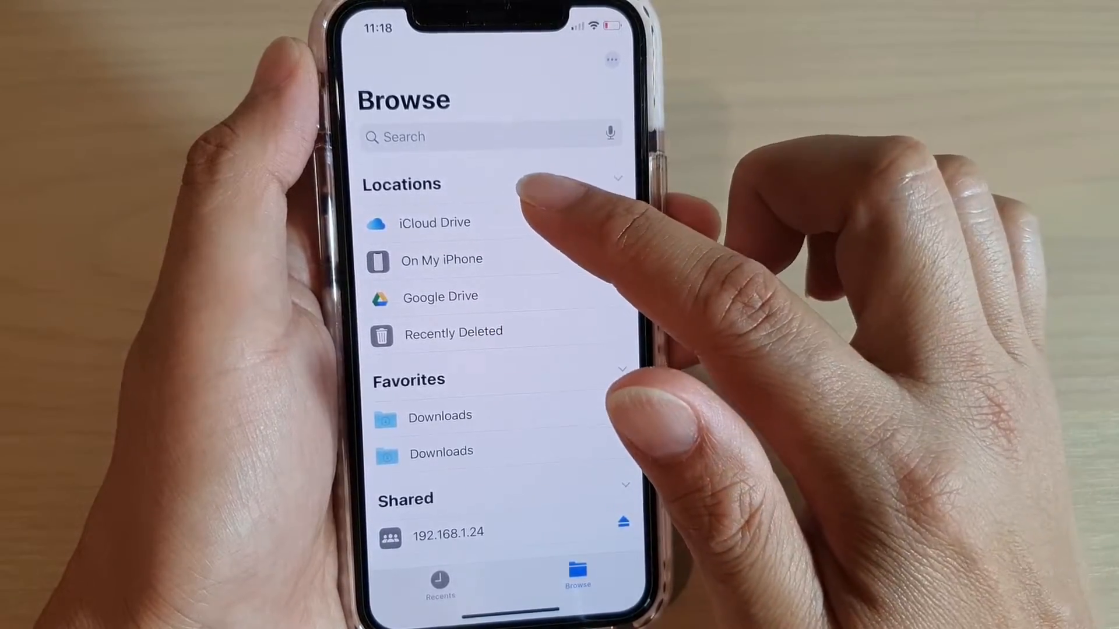
# Go into iCloud Drive's Downloads folder and download the music file
pyautogui.click(434, 222)
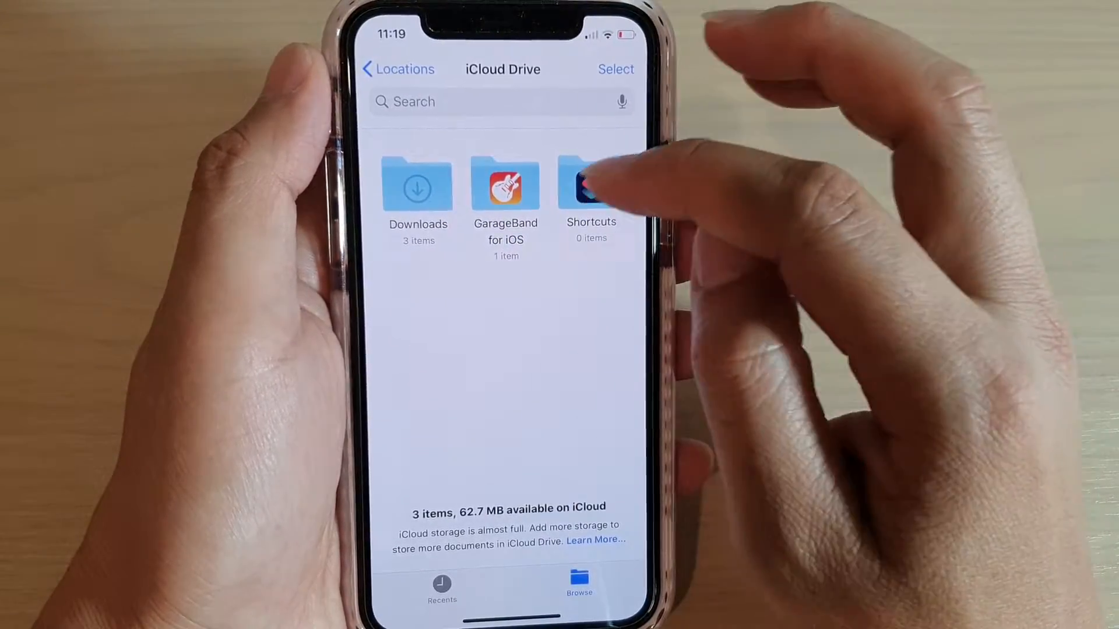
pyautogui.click(417, 186)
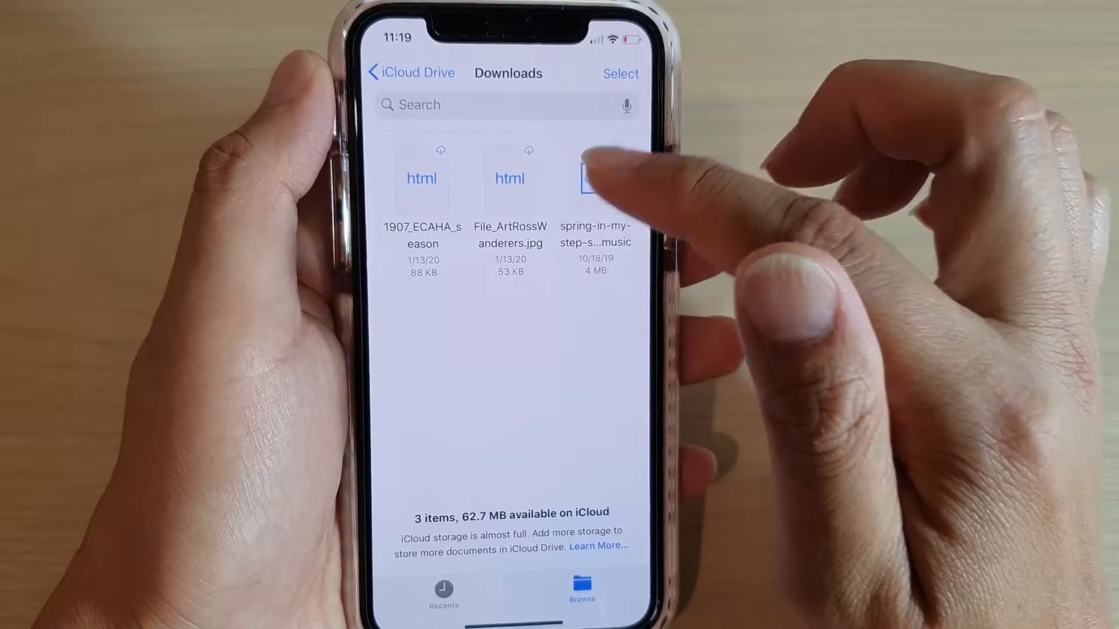
pyautogui.click(595, 179)
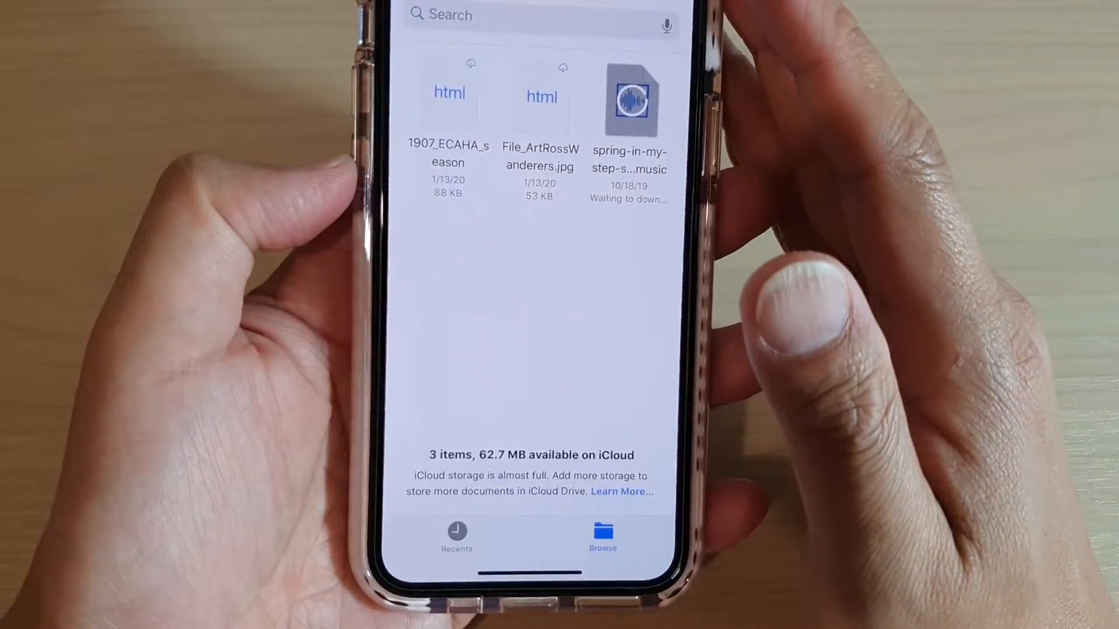
# Preview the downloaded music file, then dismiss the preview with Done
pyautogui.click(631, 101)
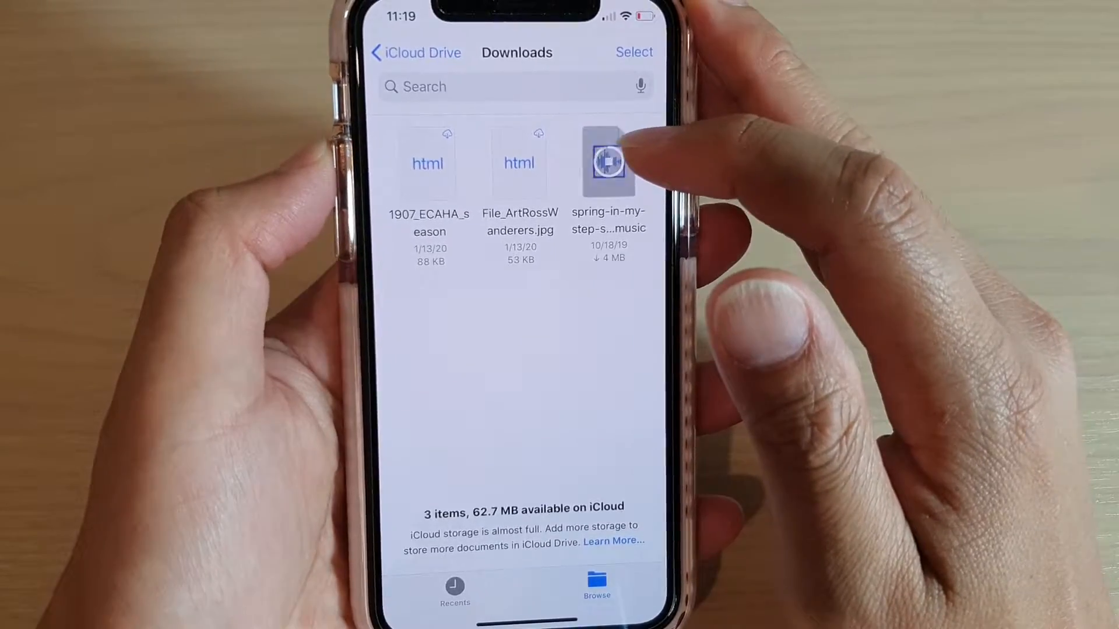
pyautogui.click(608, 163)
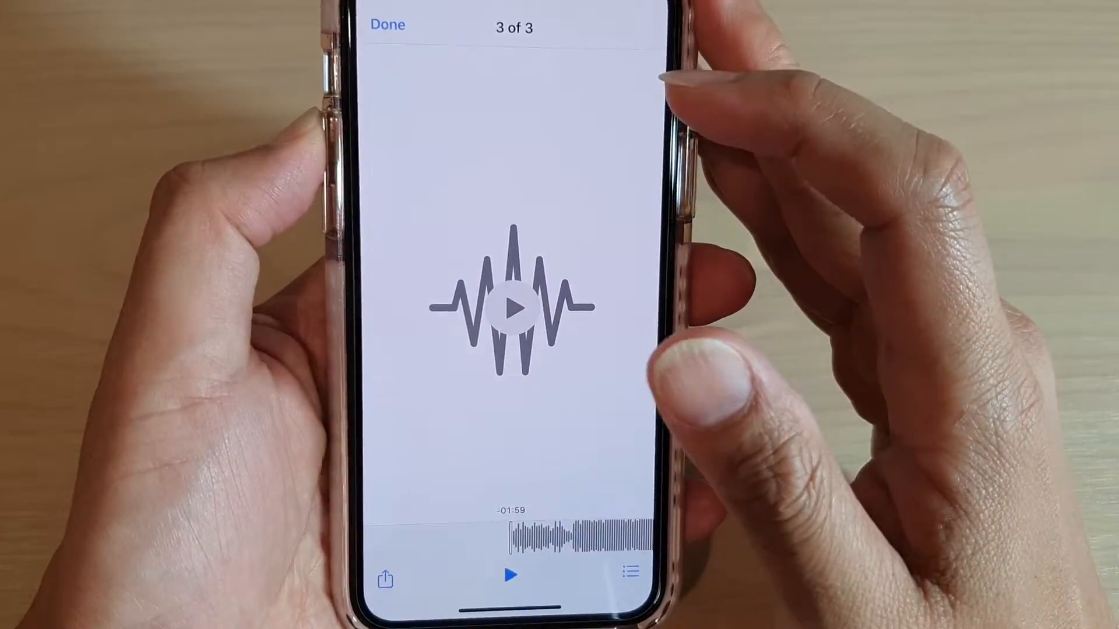
pyautogui.click(509, 574)
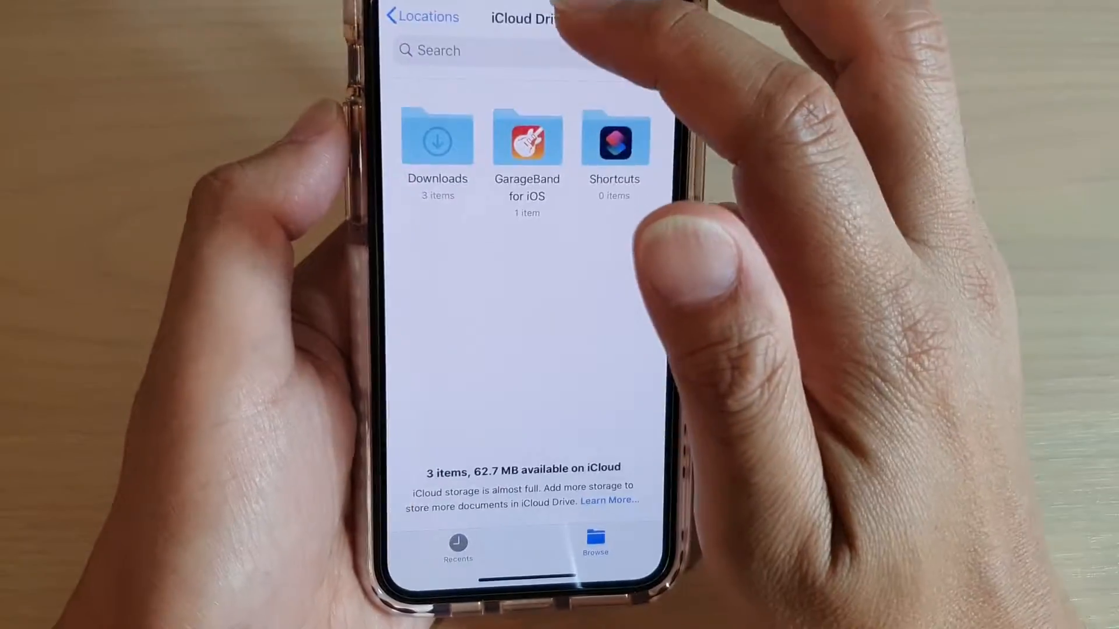
# Return to Locations and browse the On My iPhone location's five local folders
pyautogui.click(422, 16)
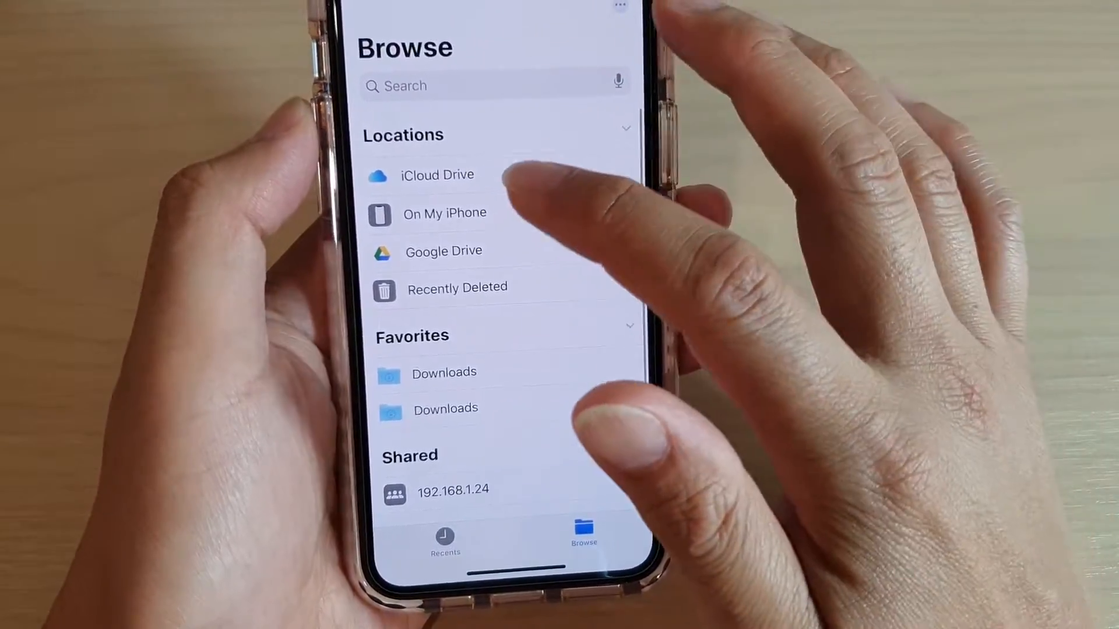
pyautogui.click(444, 212)
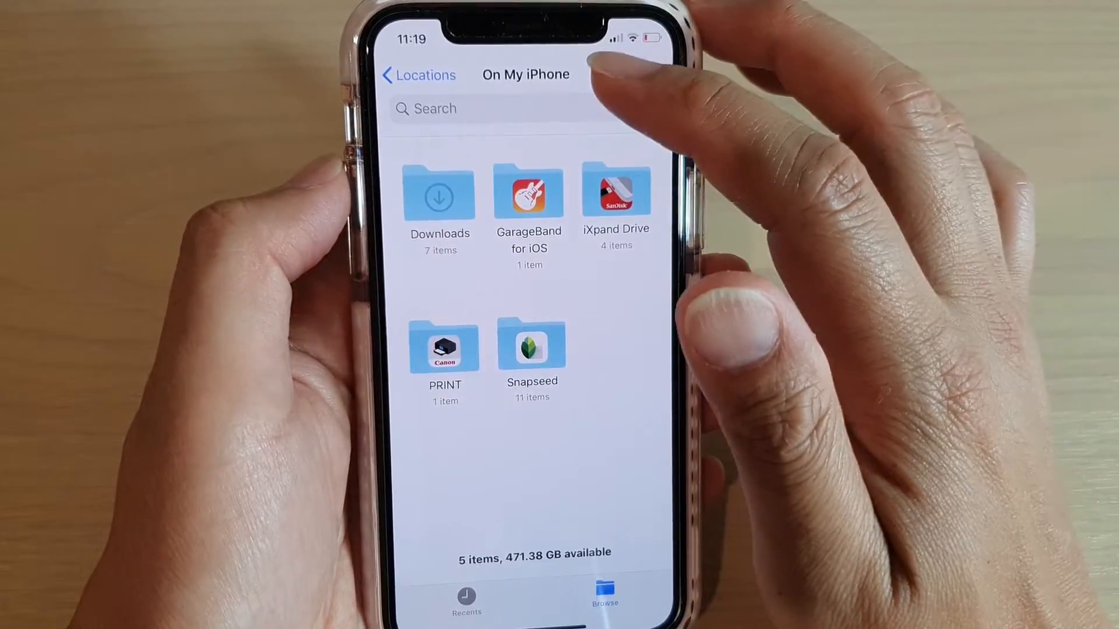
pyautogui.click(443, 350)
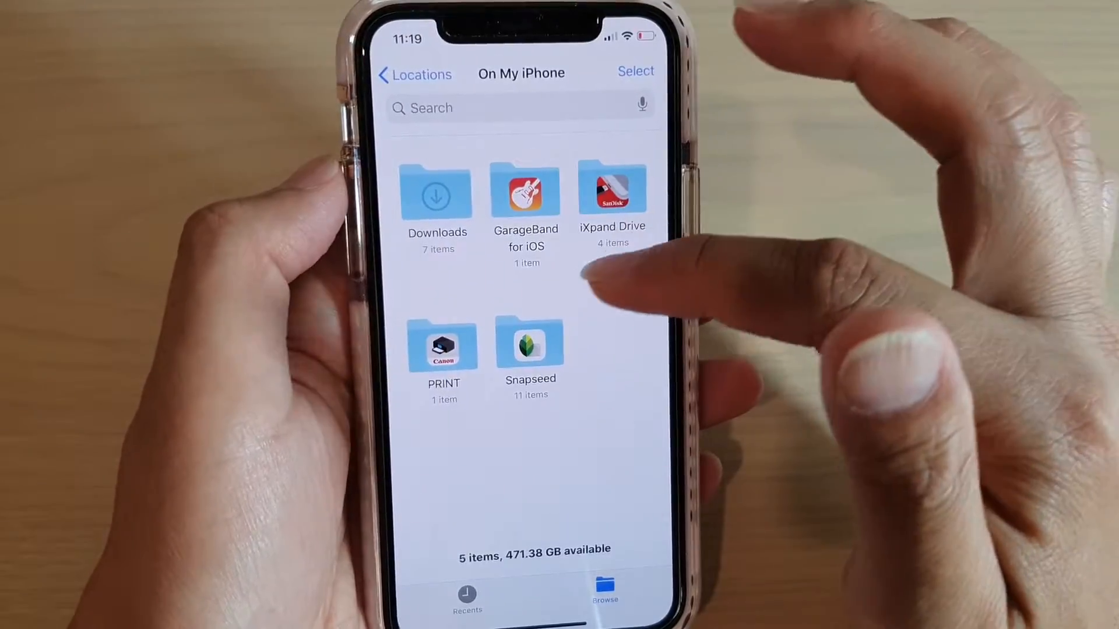
pyautogui.click(531, 346)
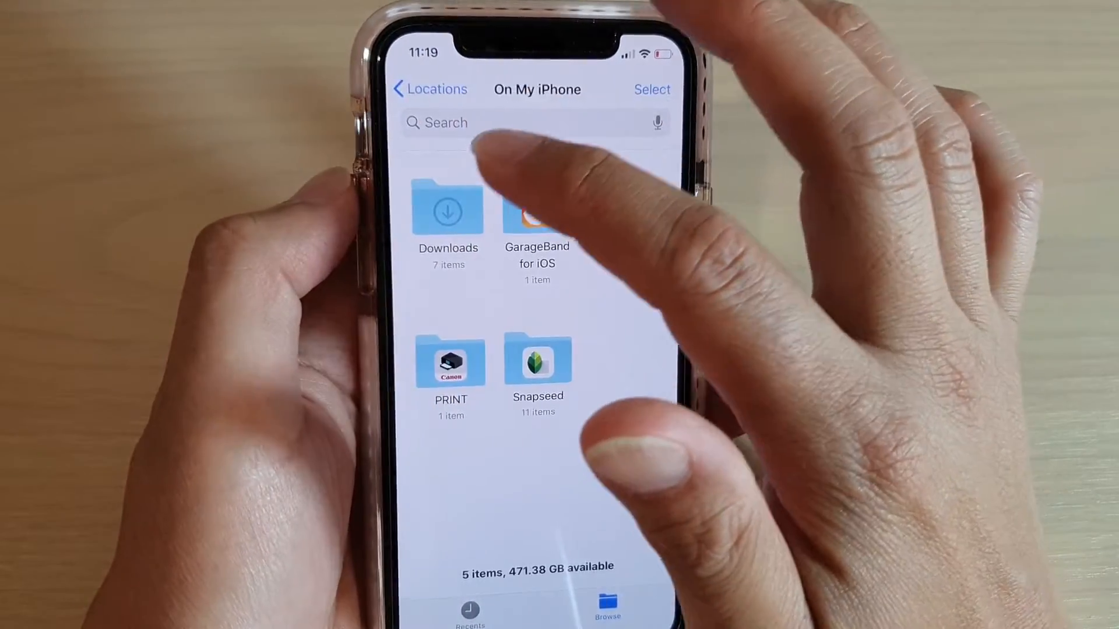
pyautogui.click(448, 209)
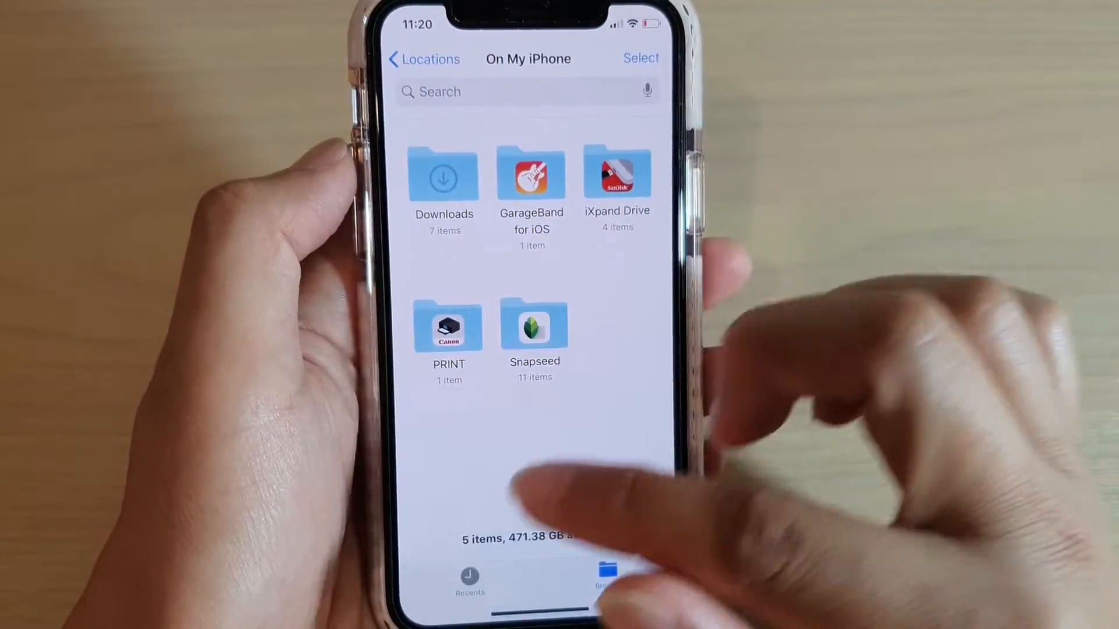
# Search the Recents list for 'Art', finding File_ArtRossWanderers.jpg
pyautogui.click(469, 578)
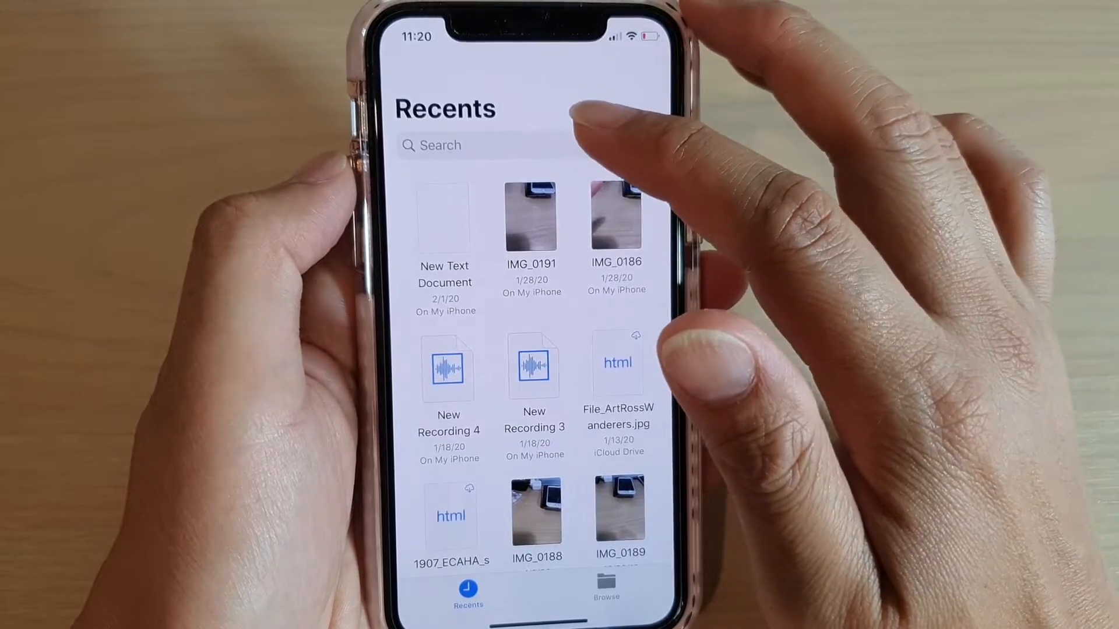
pyautogui.click(484, 146)
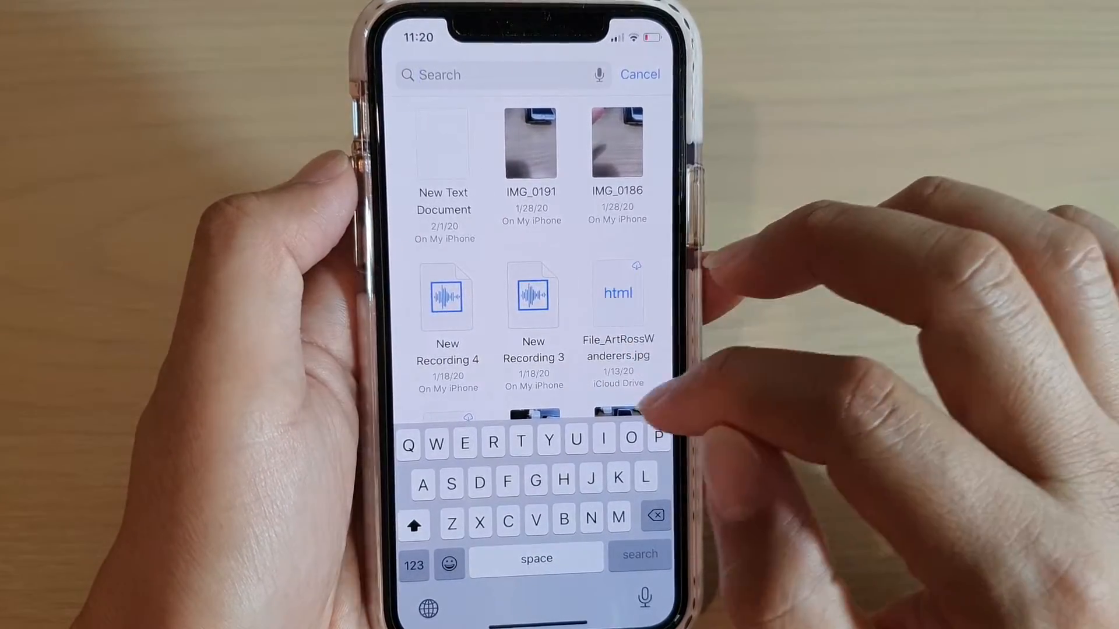
pyautogui.write('A')
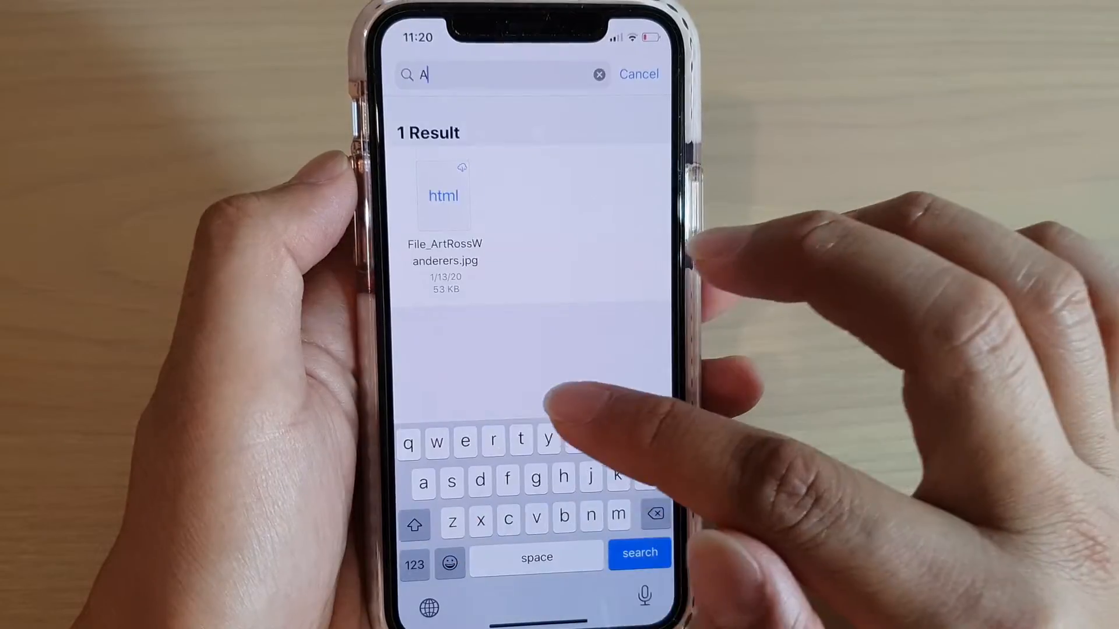
pyautogui.write('ty')
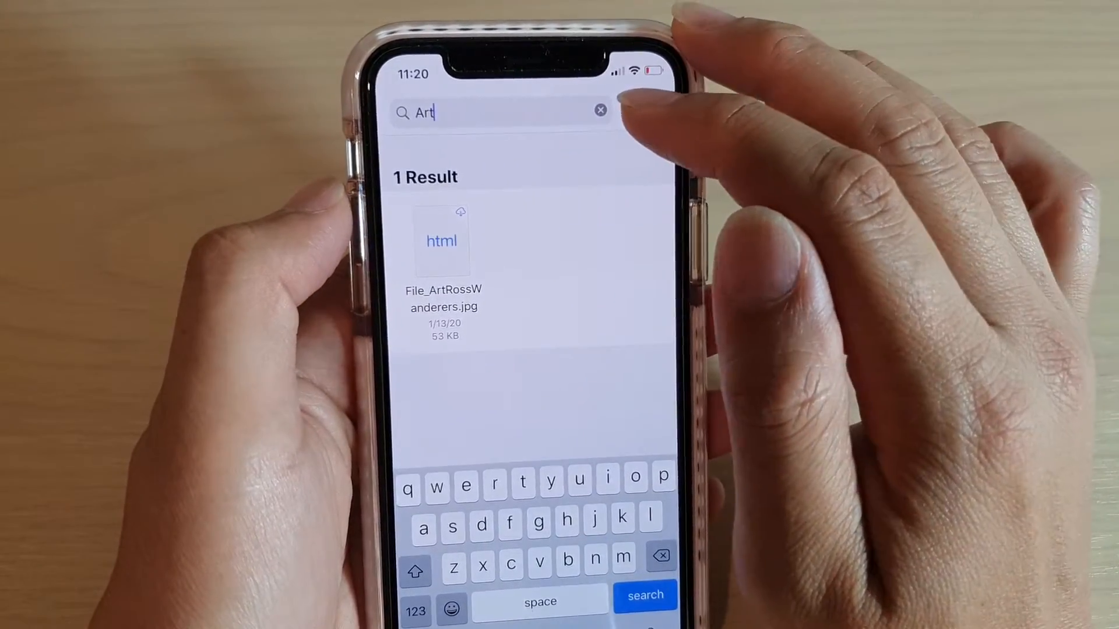
# Clear the search and return to the full Recents list
pyautogui.click(600, 112)
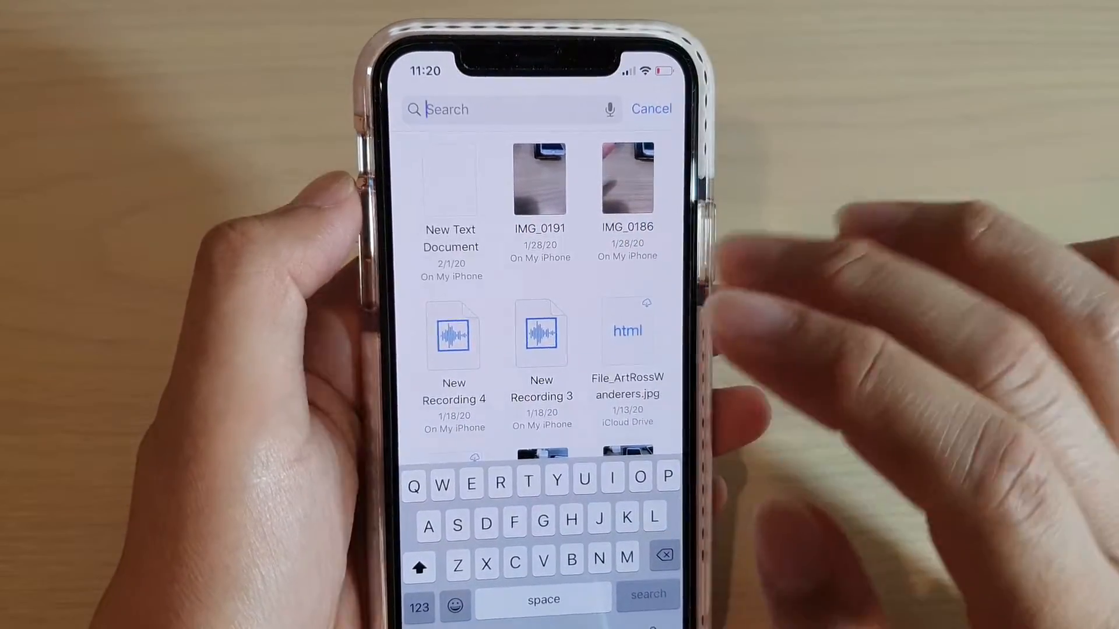
pyautogui.scroll(-3)
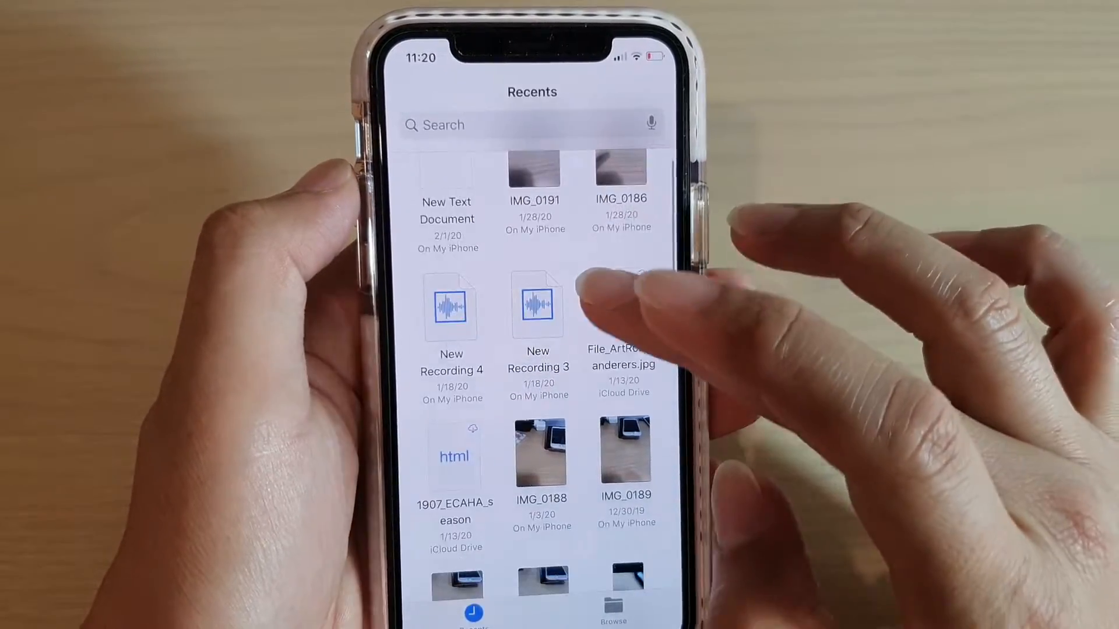
# Return via Browse and Locations to On My iPhone, revealing folders sorted by name
pyautogui.click(612, 596)
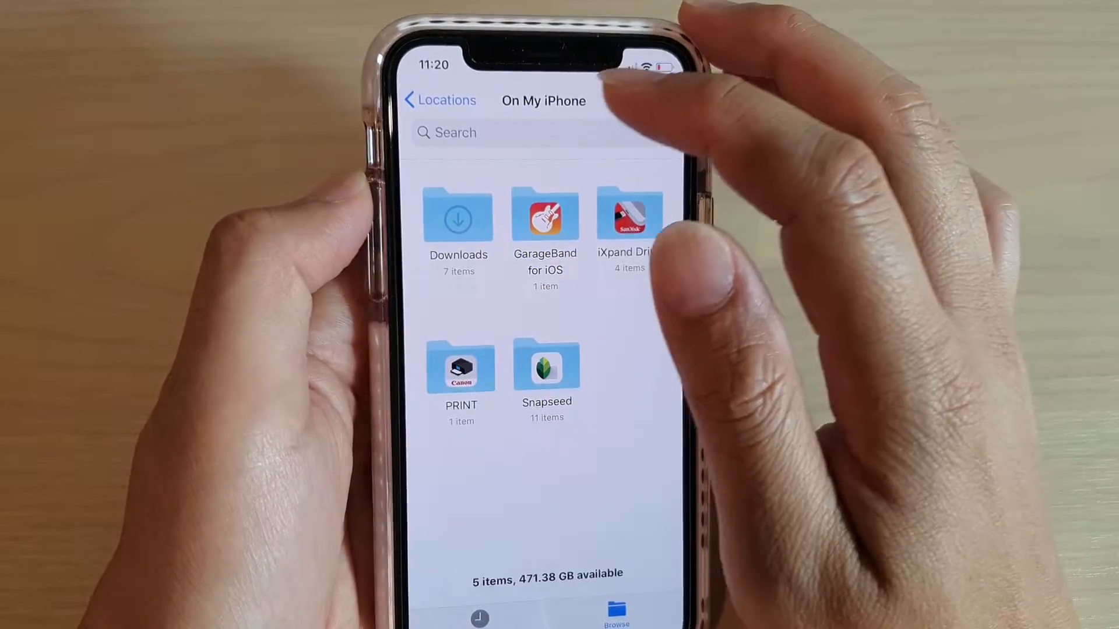
pyautogui.click(441, 100)
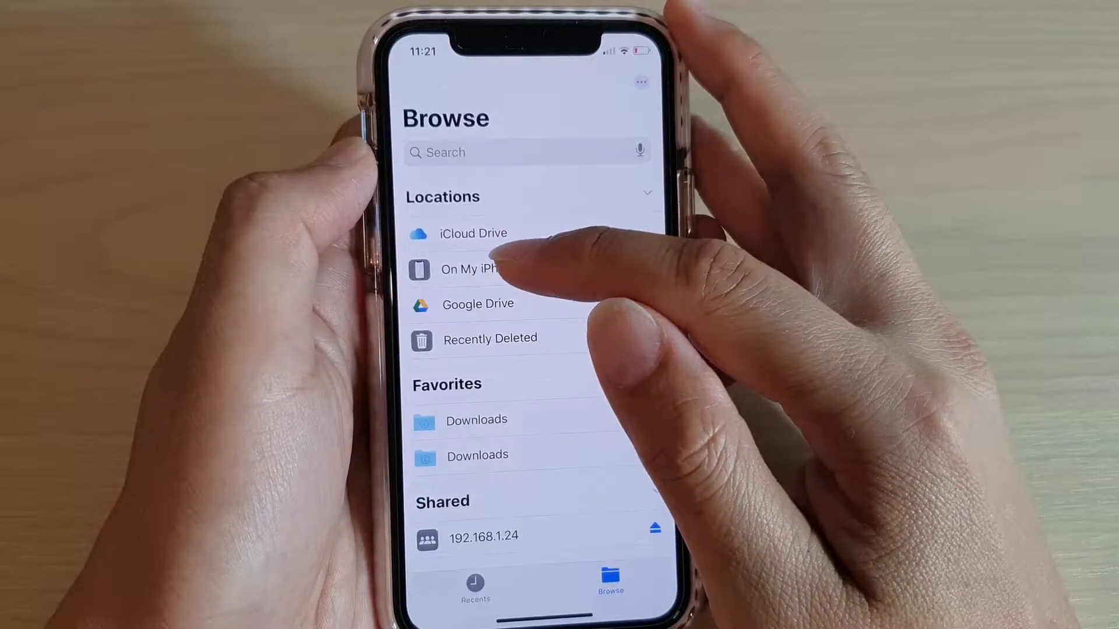
pyautogui.click(468, 270)
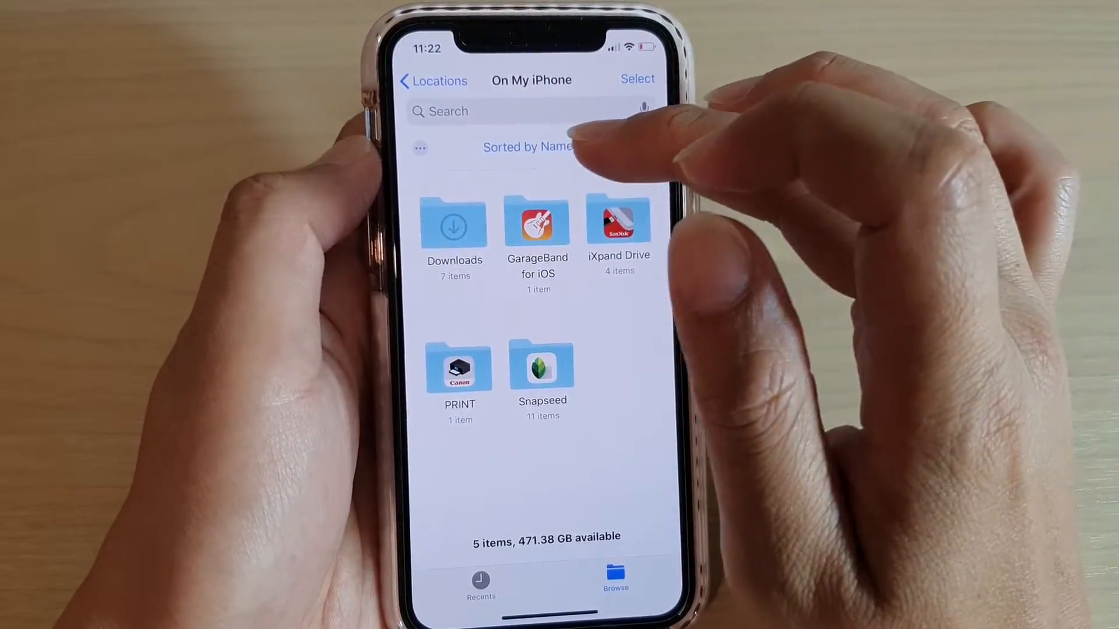
pyautogui.click(528, 147)
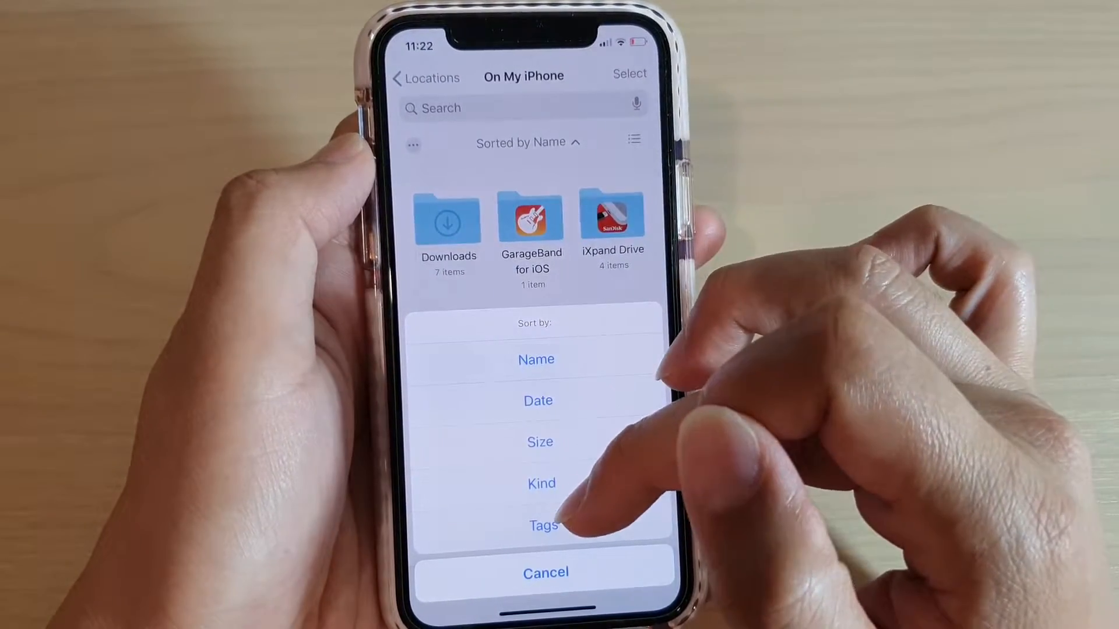
pyautogui.click(536, 359)
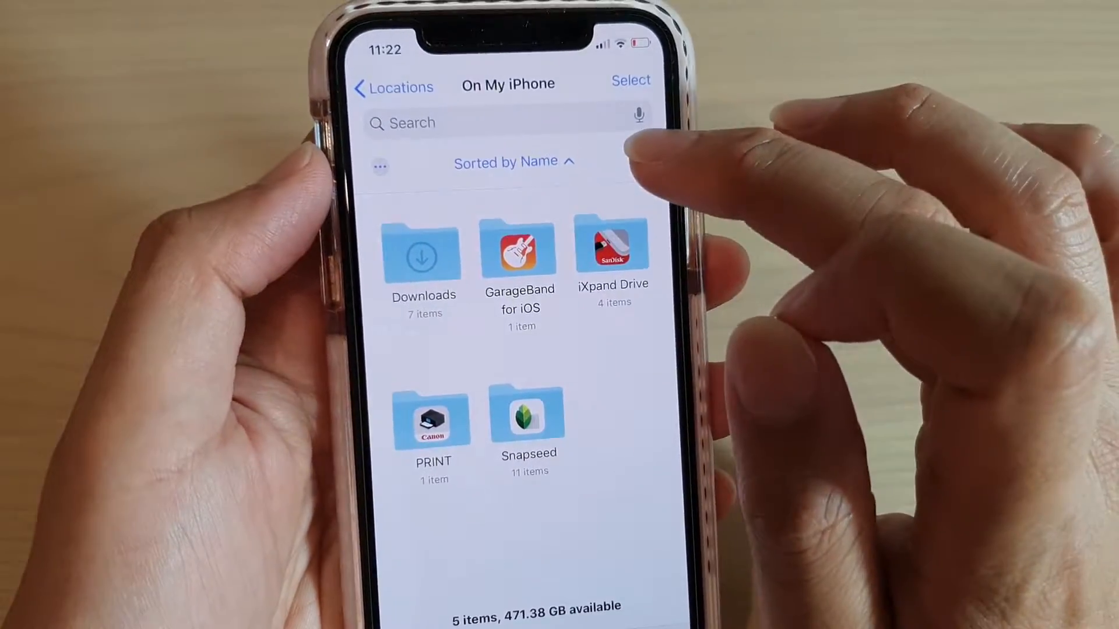
pyautogui.click(624, 145)
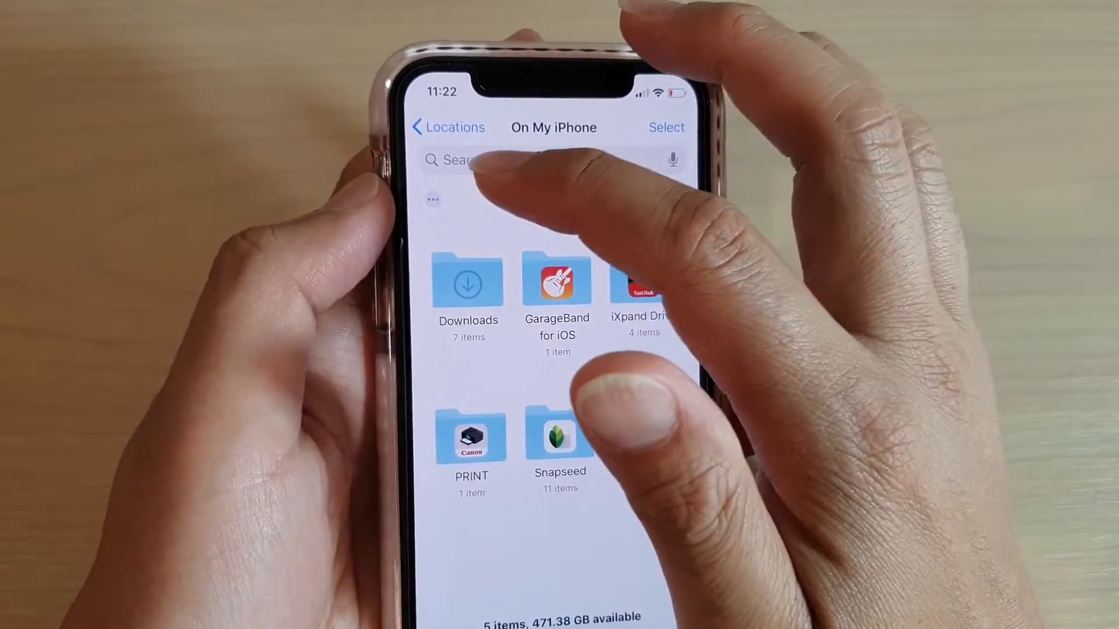
pyautogui.click(434, 199)
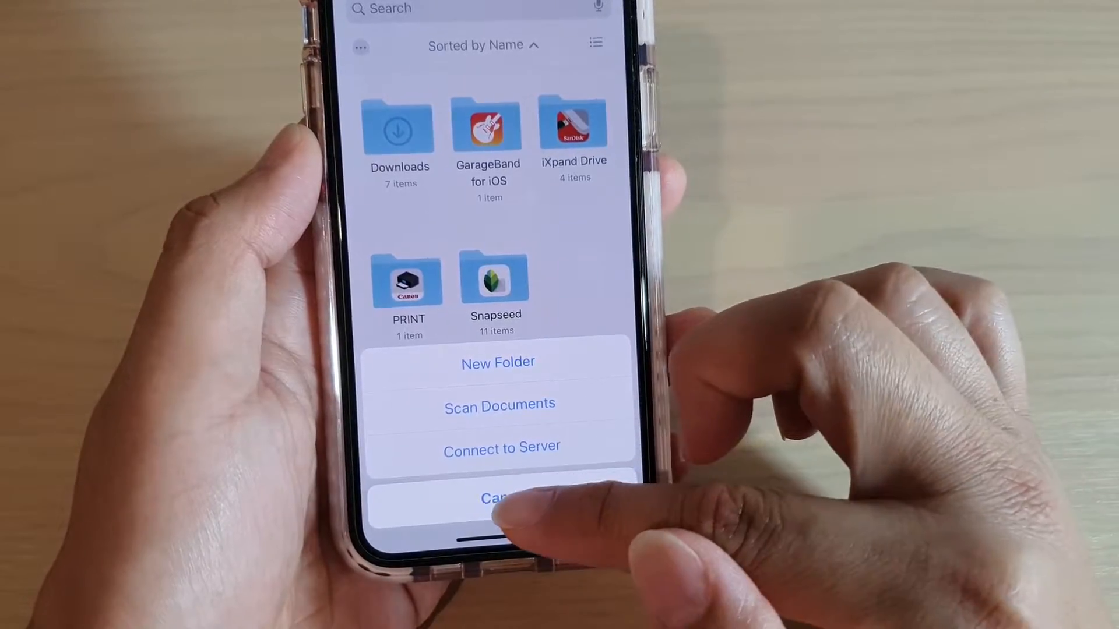
pyautogui.click(500, 498)
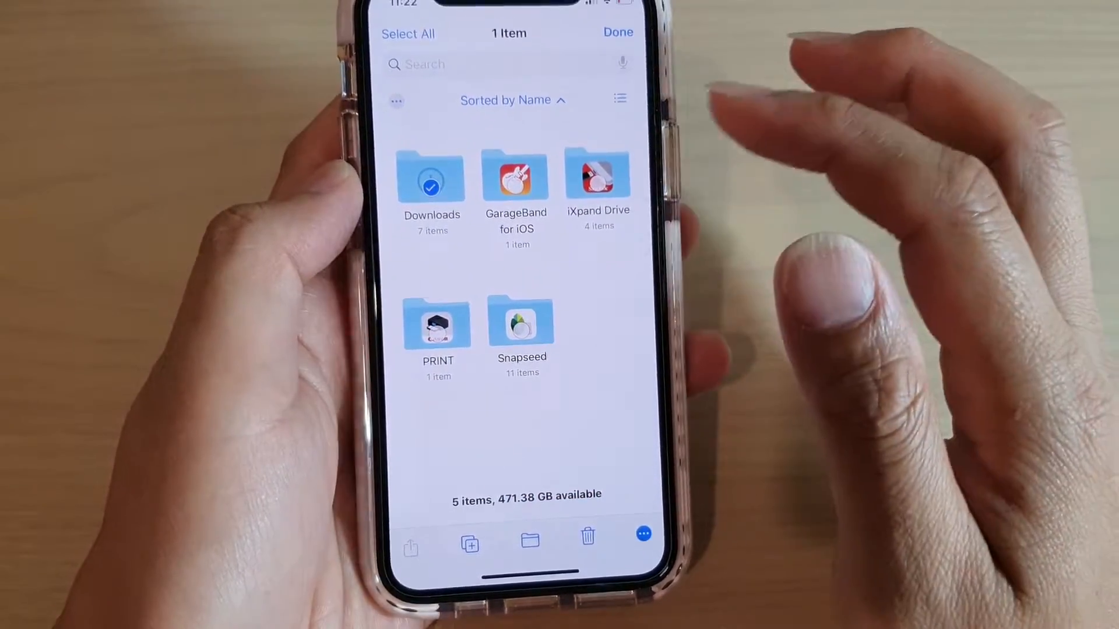
pyautogui.click(618, 32)
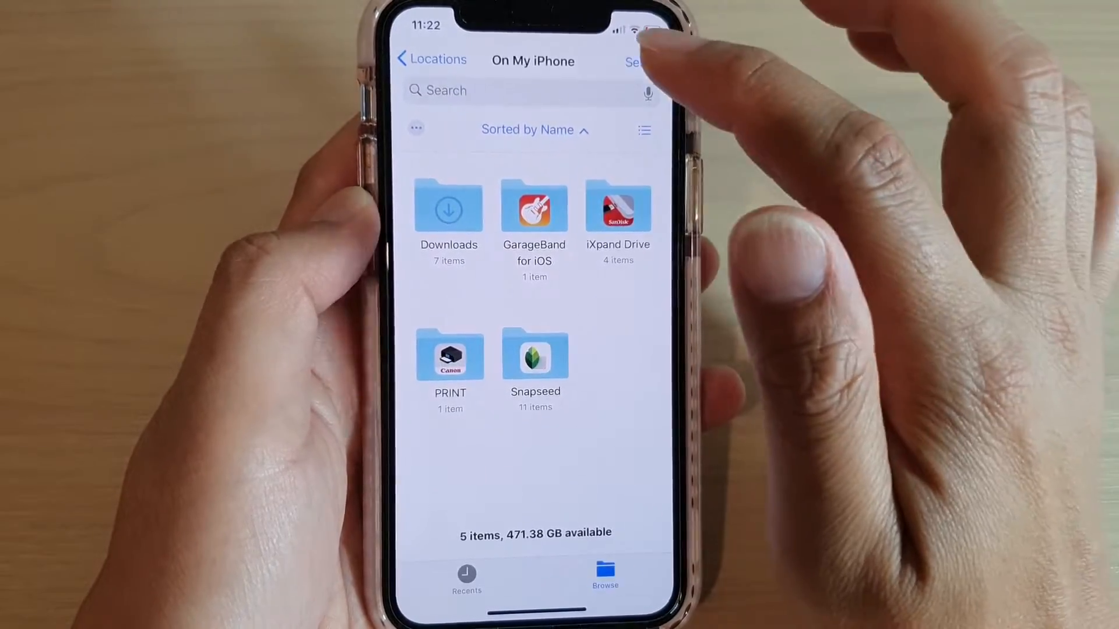